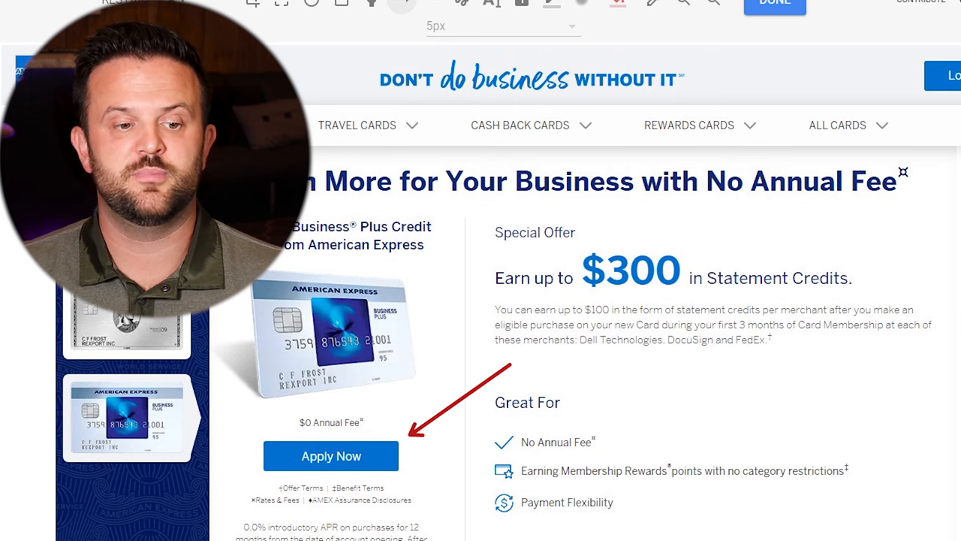
Scroll down the Blue Business Plus application page
scroll("down", 3)
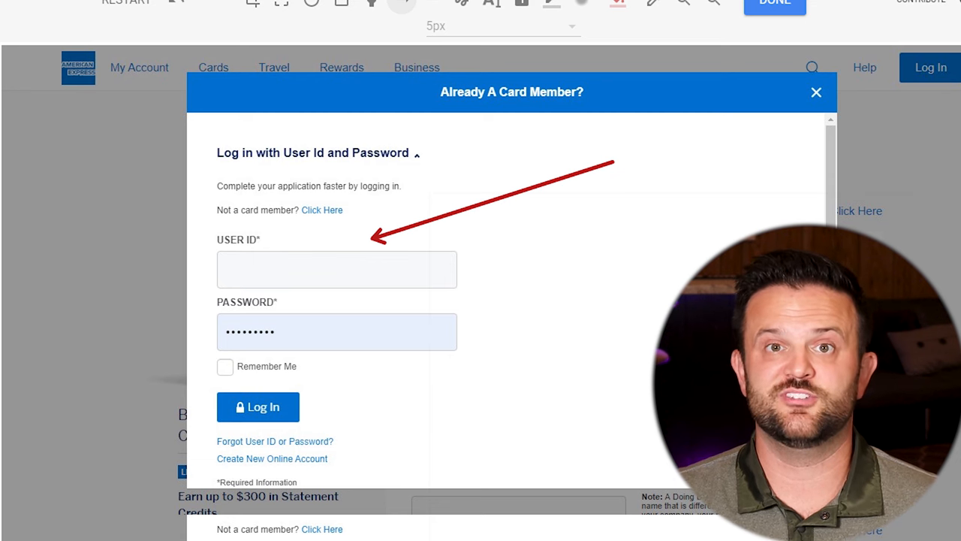
Dismiss the 'Already A Card Member?' login popup
left_click(815, 92)
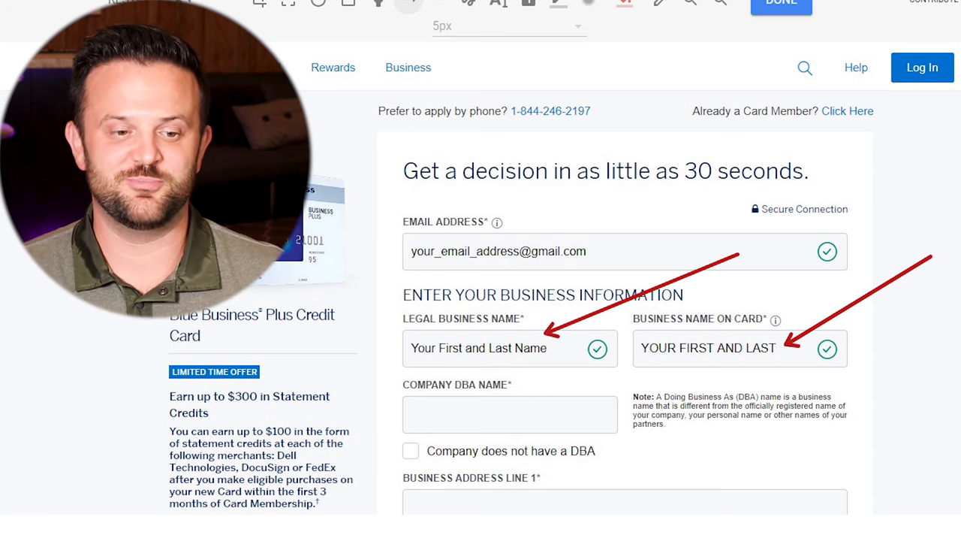
left_click(412, 451)
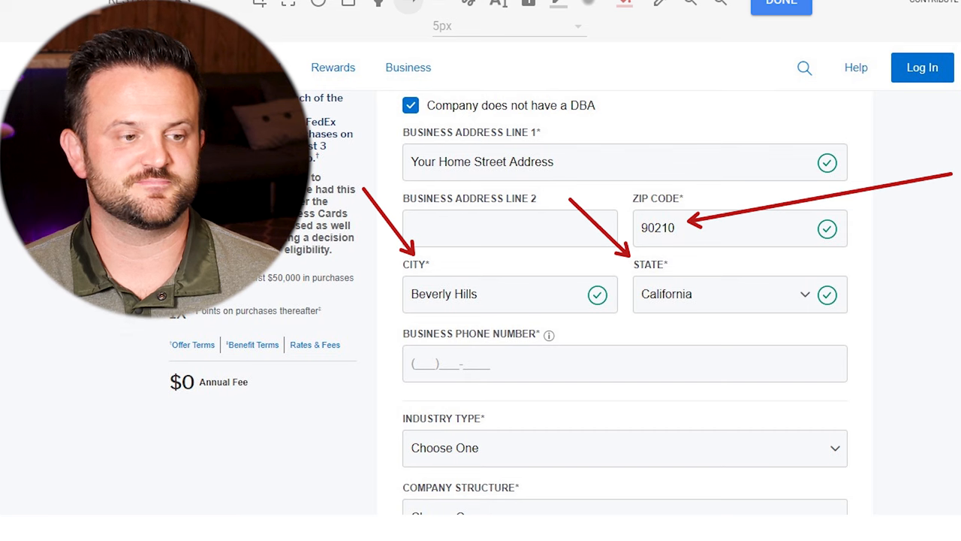
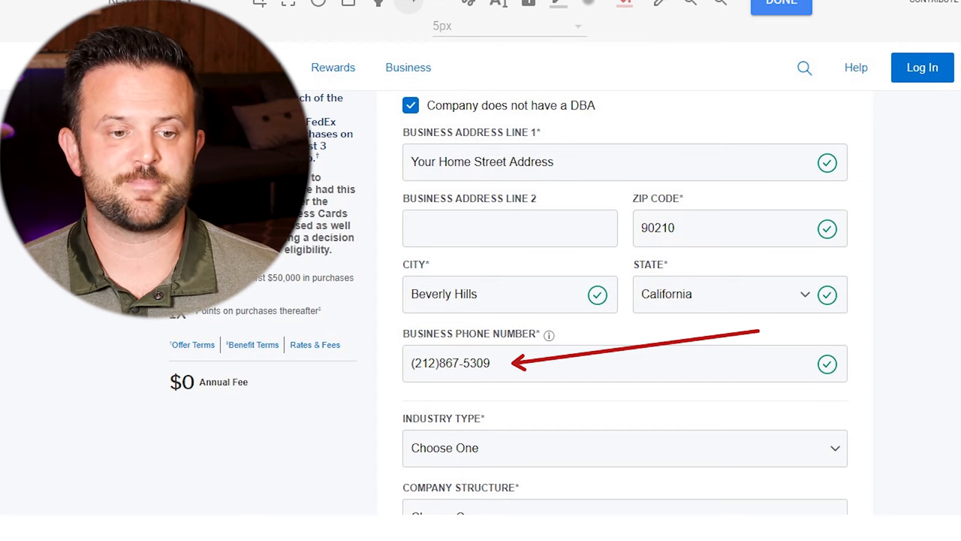
Set industry type Other, Sole Proprietorship structure, and 1-2 years in business
left_click(625, 121)
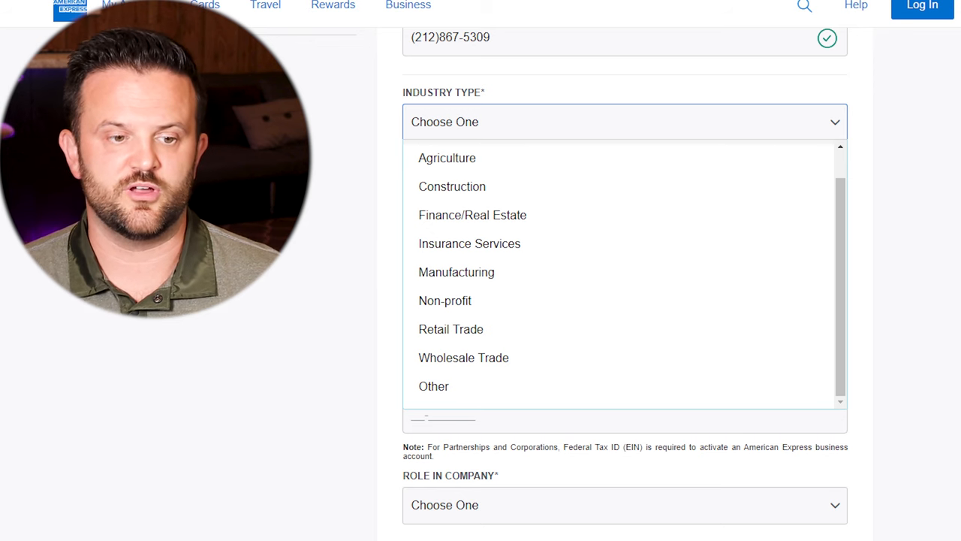
left_click(434, 386)
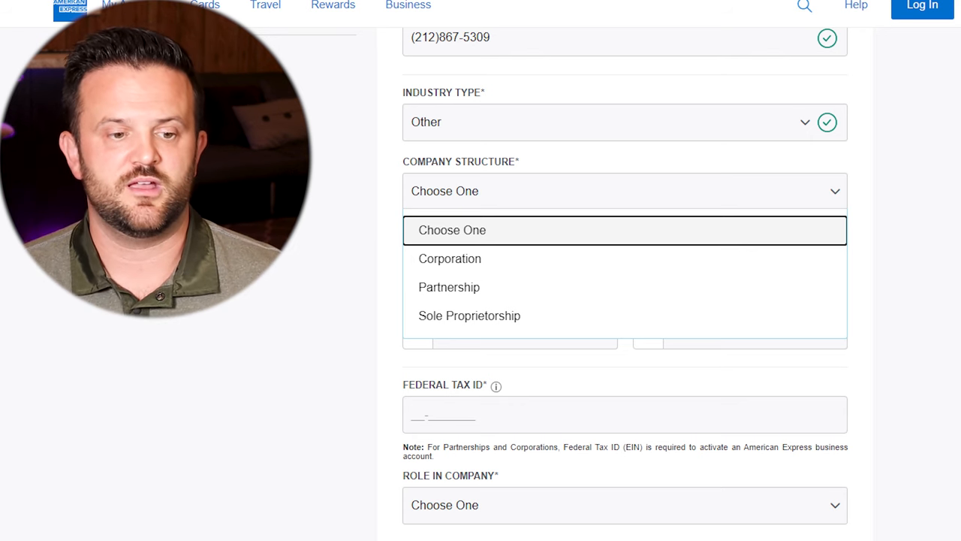
left_click(470, 315)
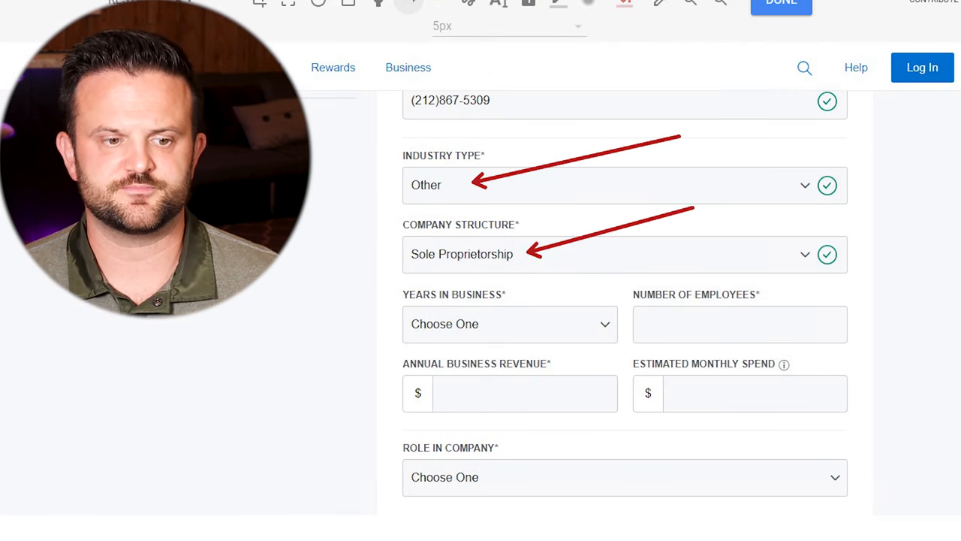
left_click(510, 324)
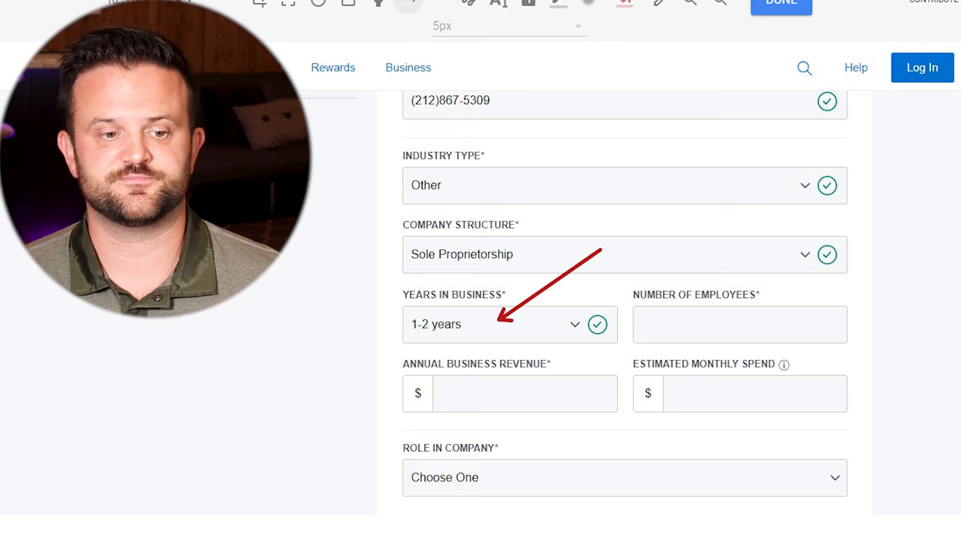
Enter 12,000 annual business revenue and 1,000 estimated monthly spend
type("1,000")
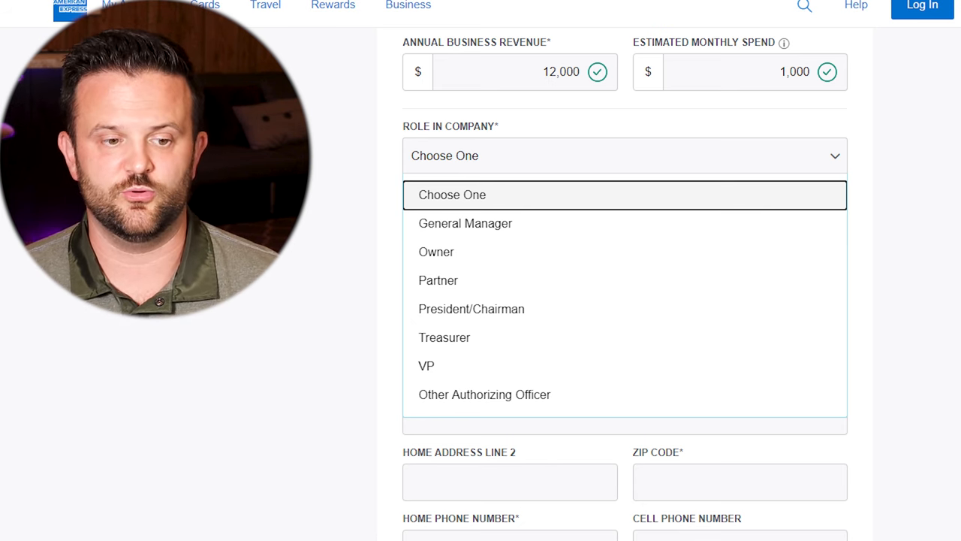
Choose Owner as the role in company
left_click(437, 251)
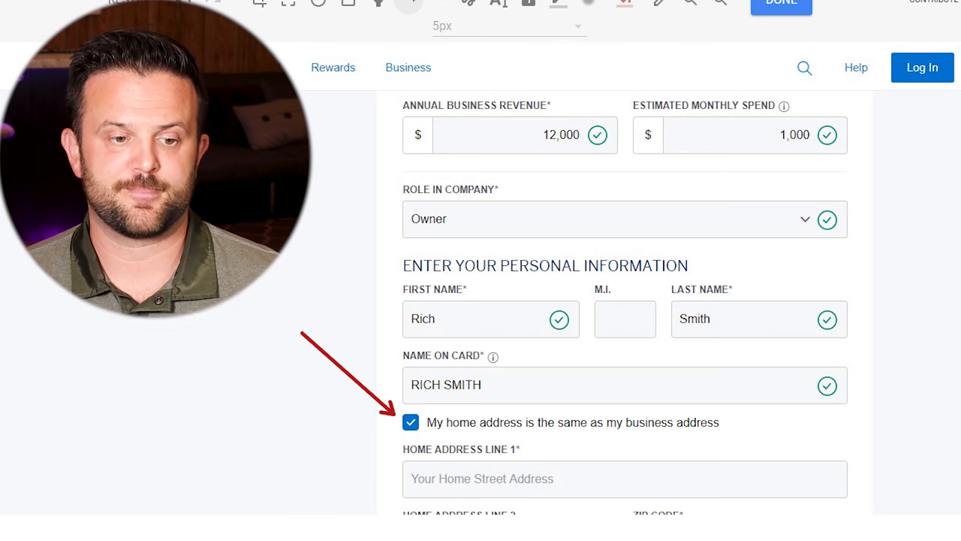
Scroll past the home address and phone fields to the identity and income section
scroll("down", 3)
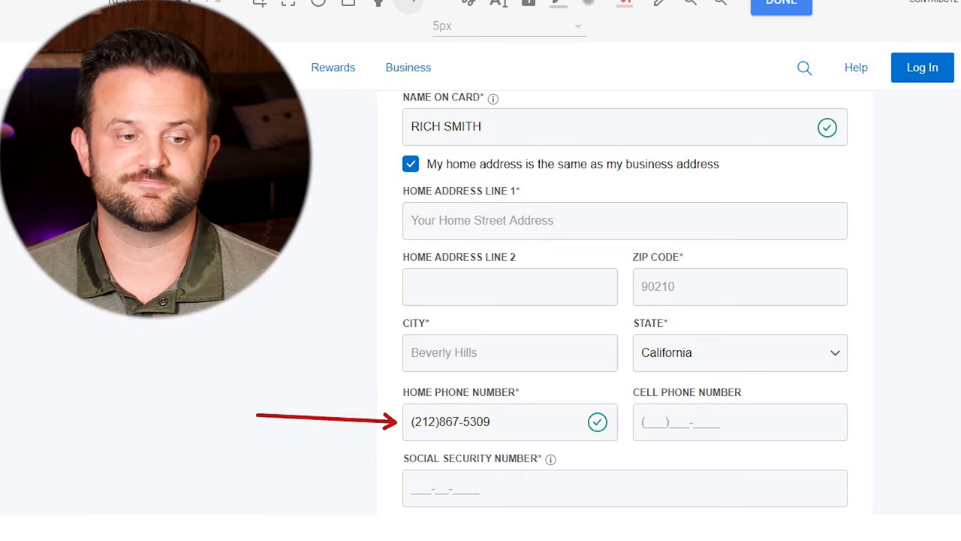
scroll("down", 3)
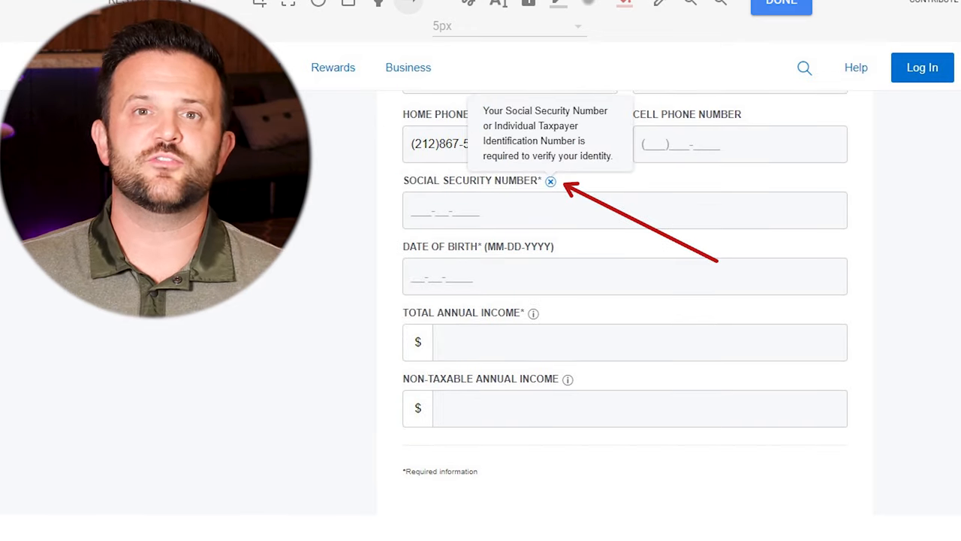